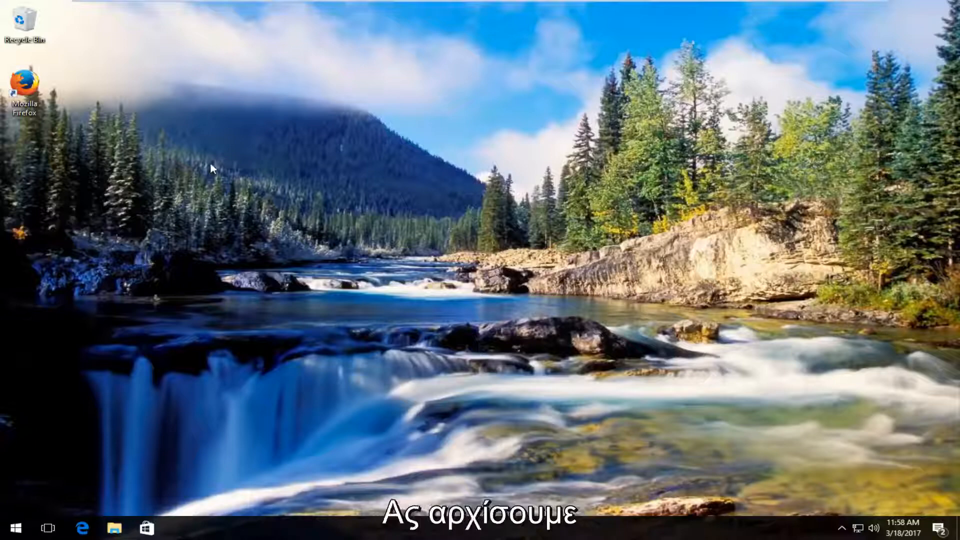
Search the Start menu for 'system' to surface About your PC as best match
left_click(17, 526)
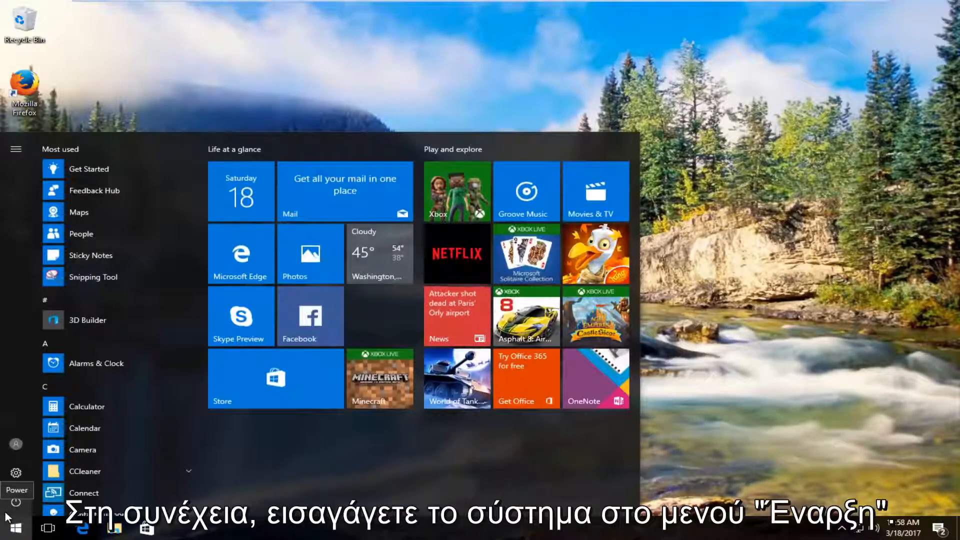
type("system")
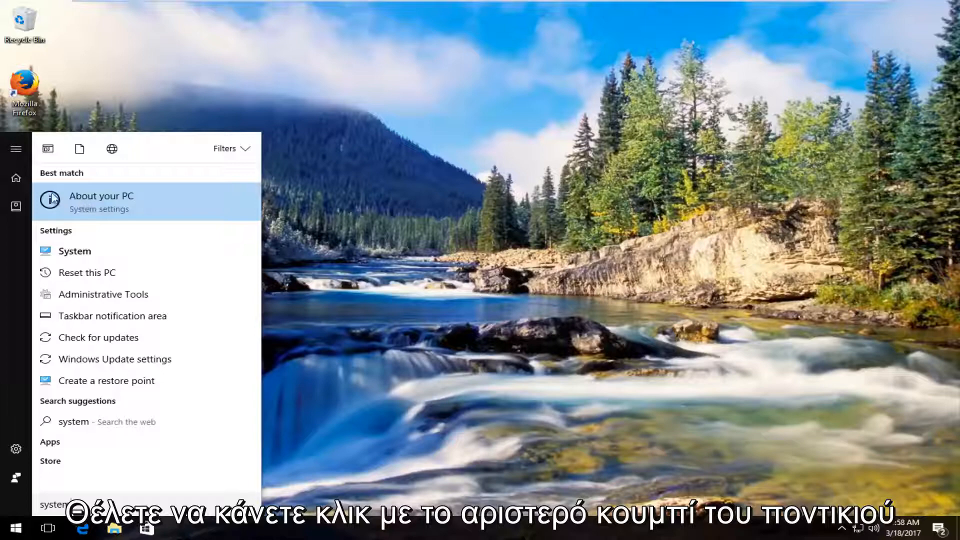
Open the About page in Settings and scroll down to the related settings links
left_click(101, 201)
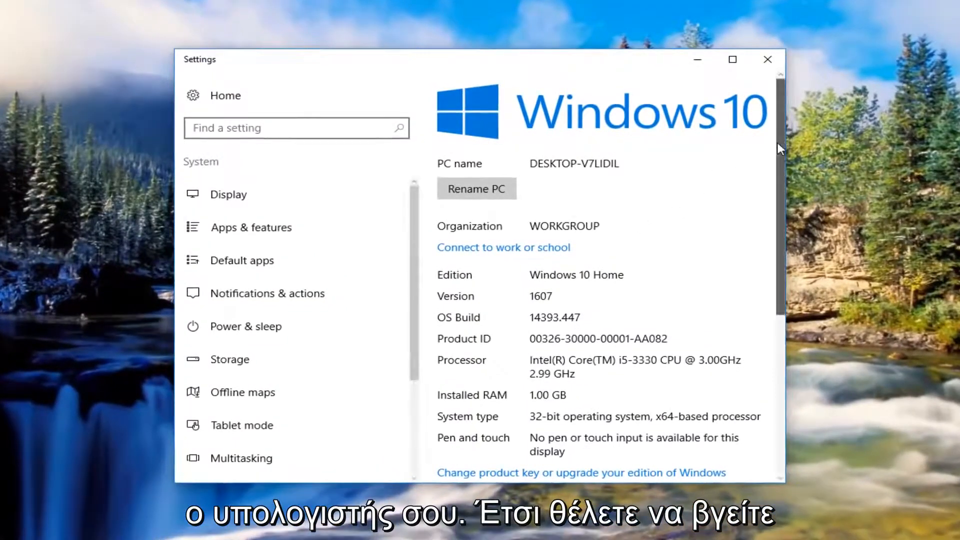
scroll("down", 3)
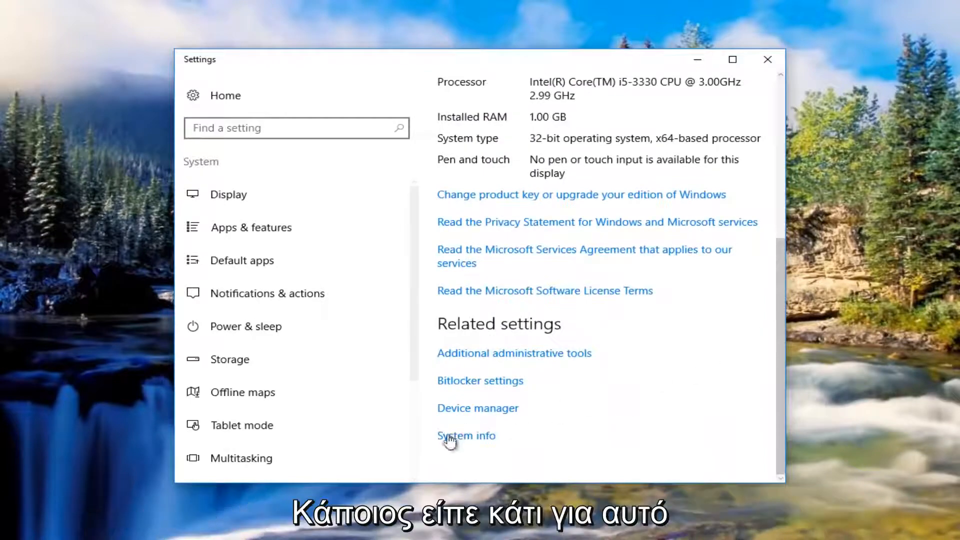
mouse_move(498, 329)
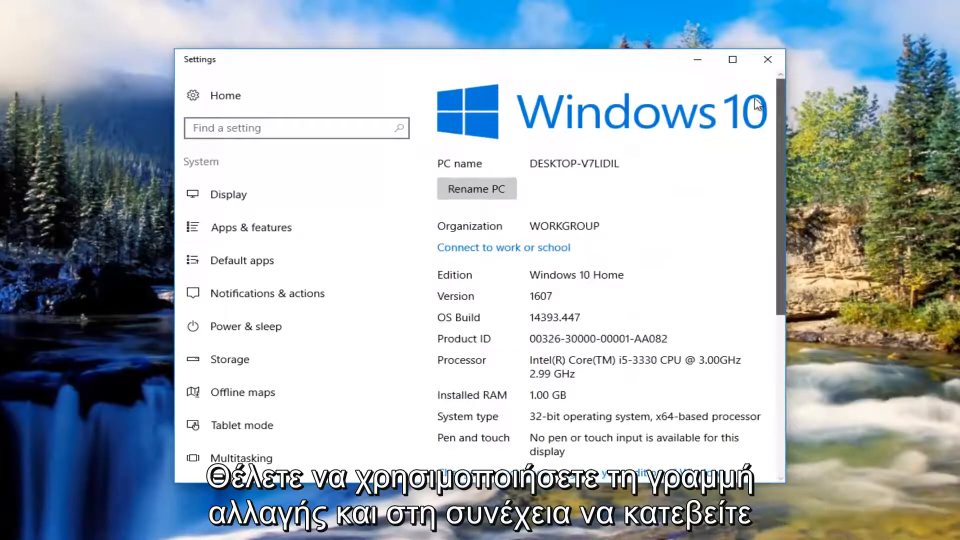
scroll("down", 3)
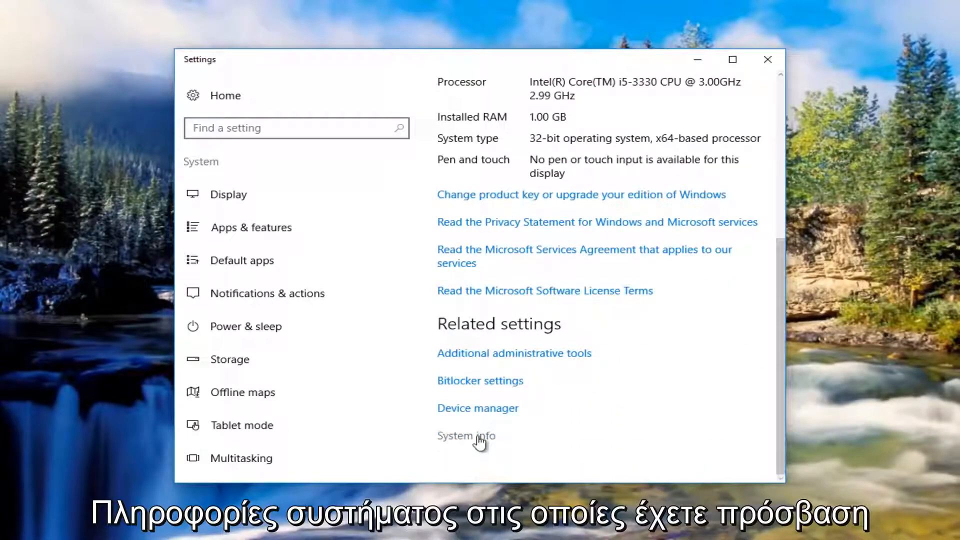
Open System info in Control Panel, then its Advanced system settings dialog
left_click(465, 436)
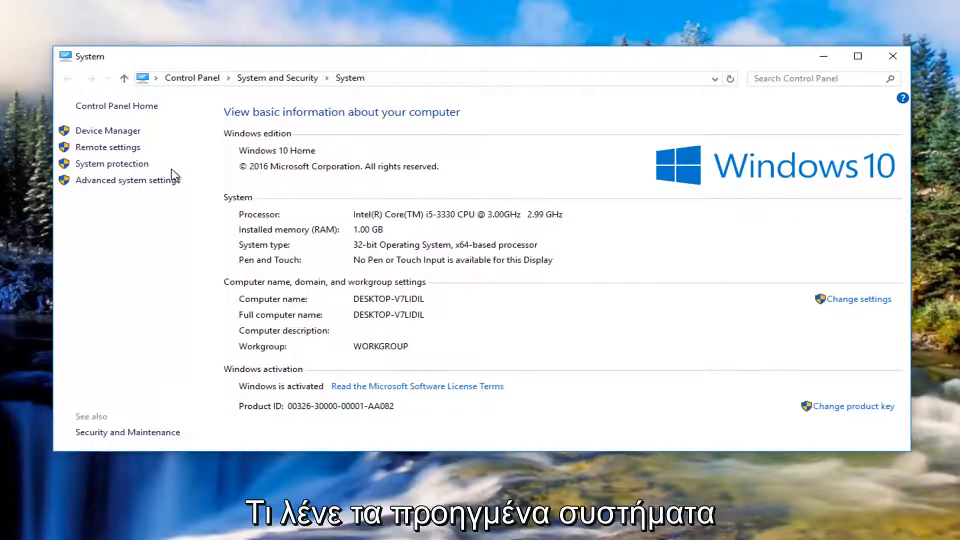
mouse_move(124, 184)
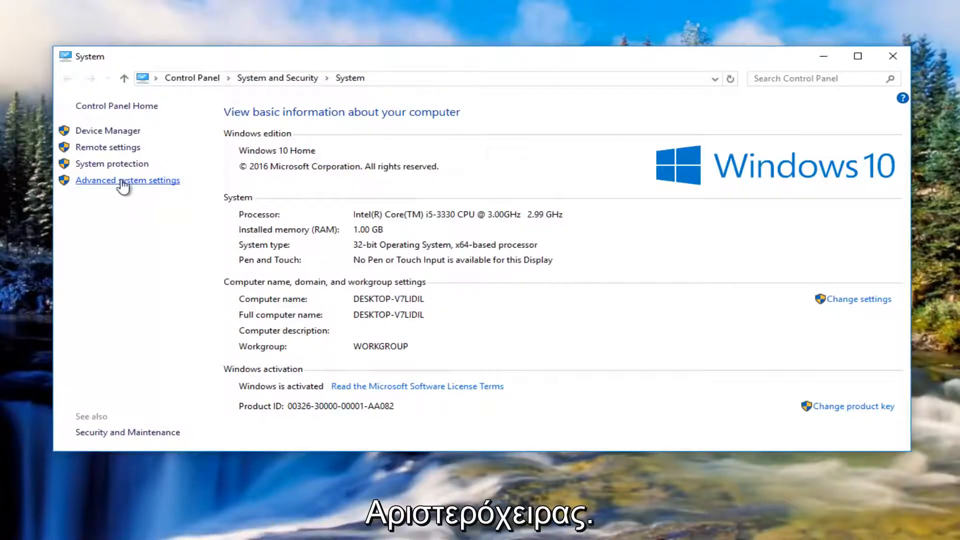
left_click(128, 180)
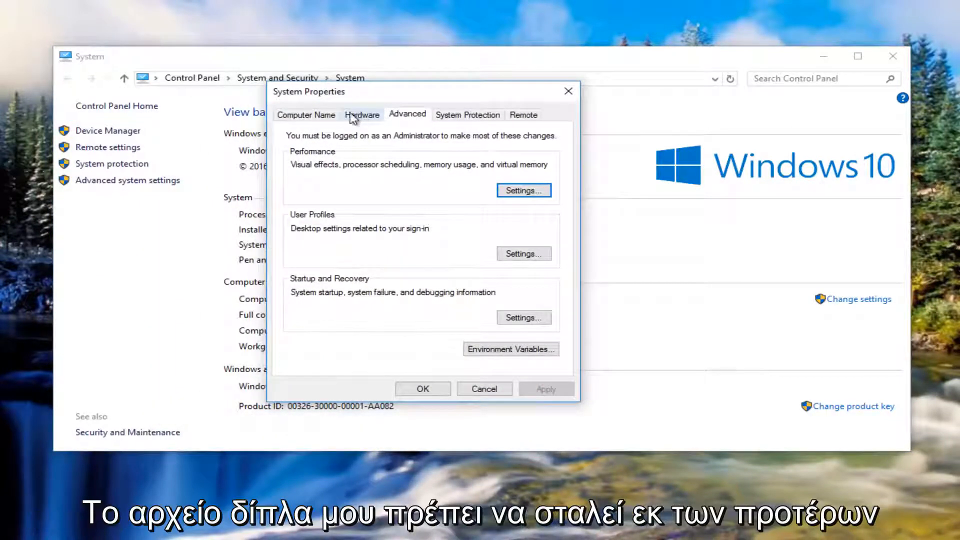
Check Device Installation Settings on the Hardware tab (still No) and close it unsaved
left_click(362, 114)
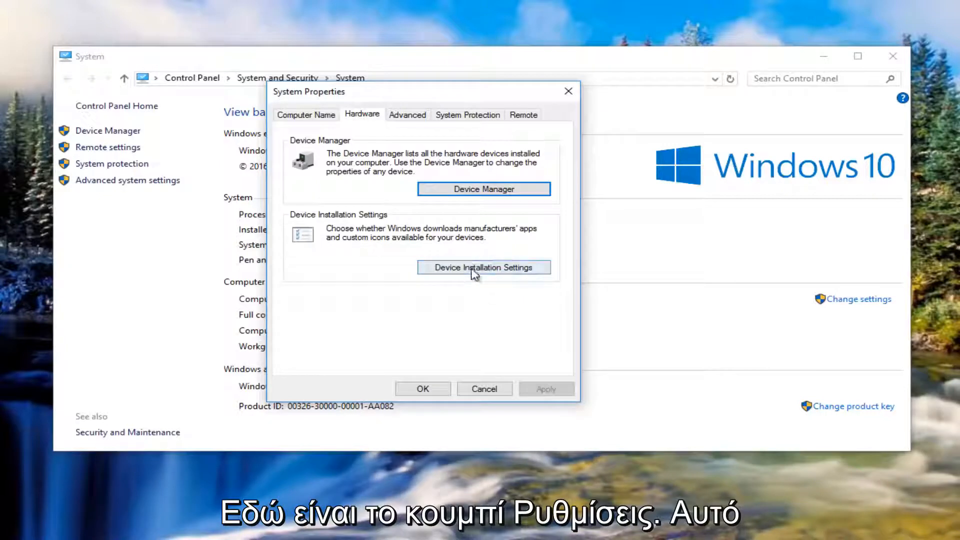
left_click(484, 267)
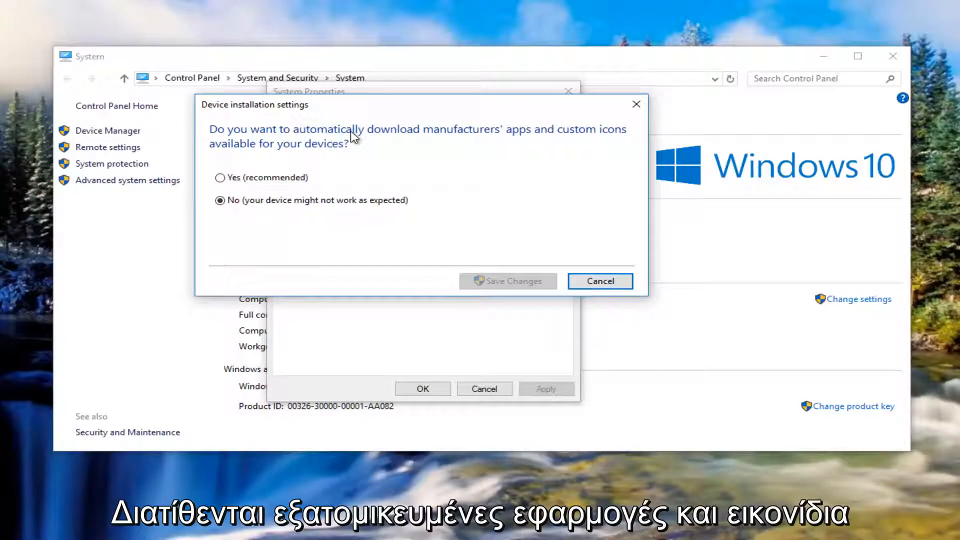
mouse_move(231, 202)
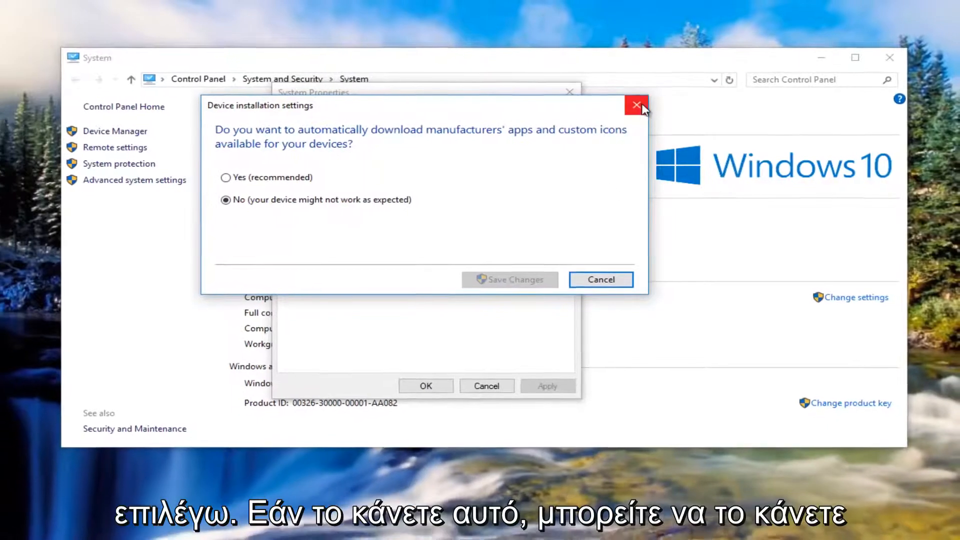
left_click(634, 107)
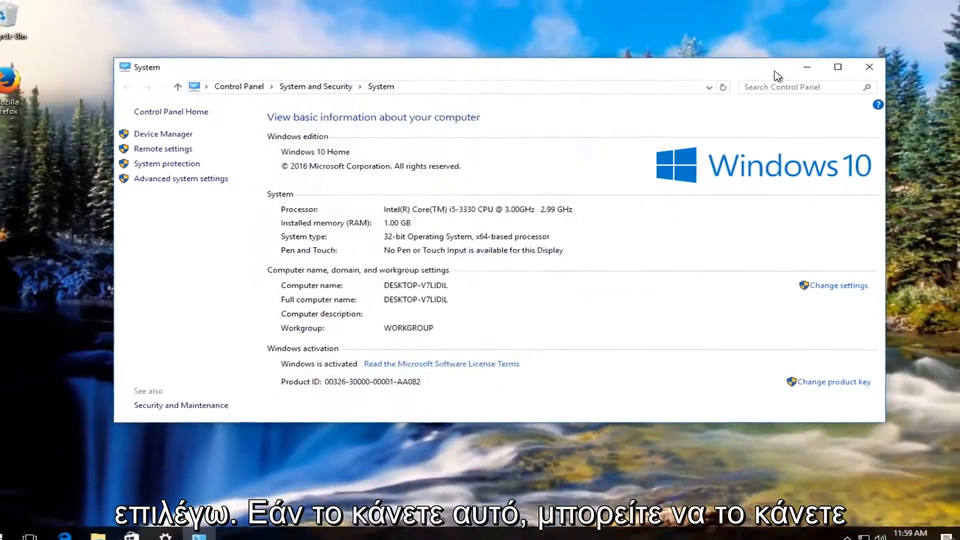
Close the System window and search the Start menu for 'device manager'
left_click(870, 67)
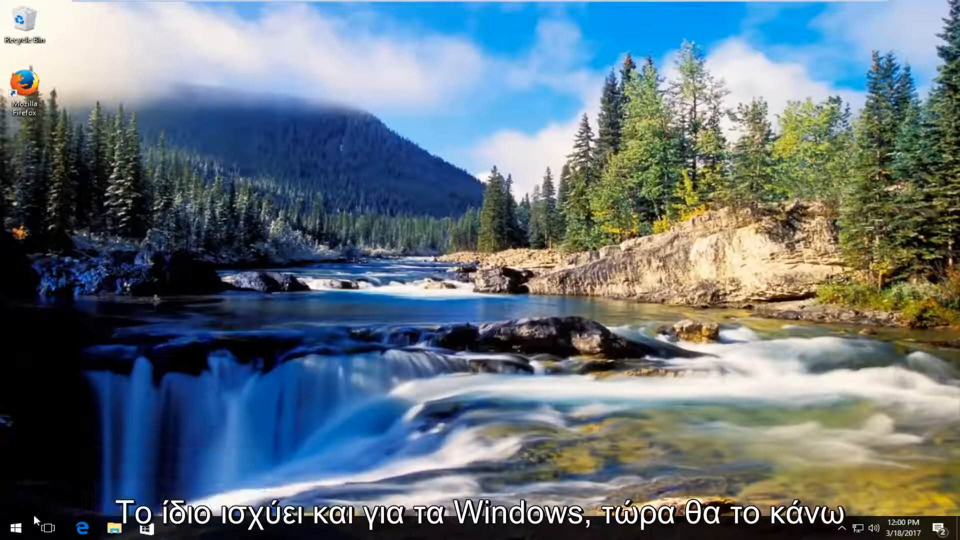
left_click(18, 528)
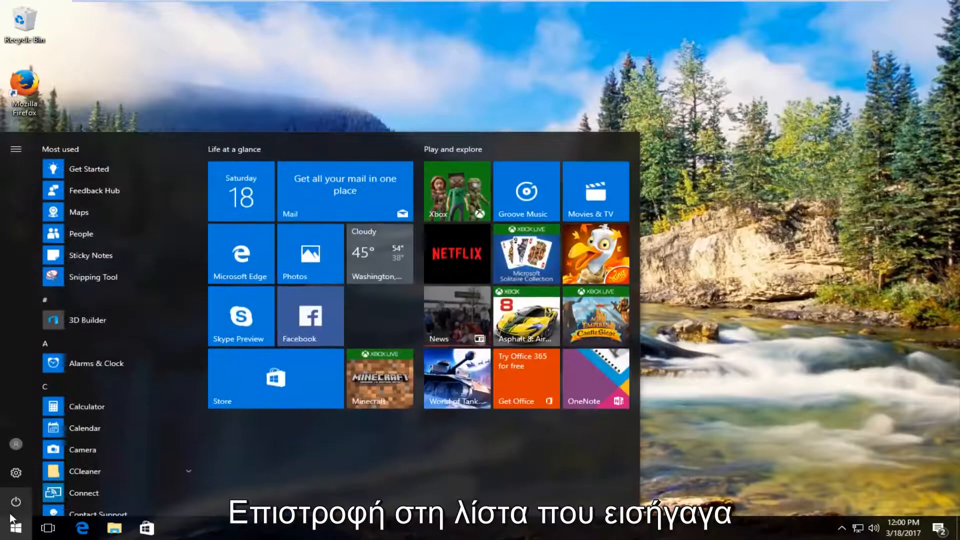
type("device mana")
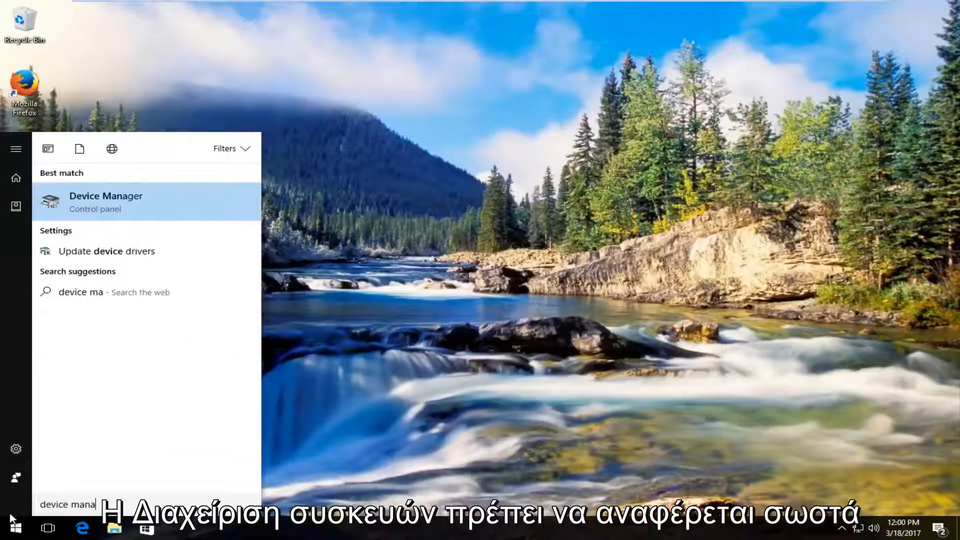
type("ger")
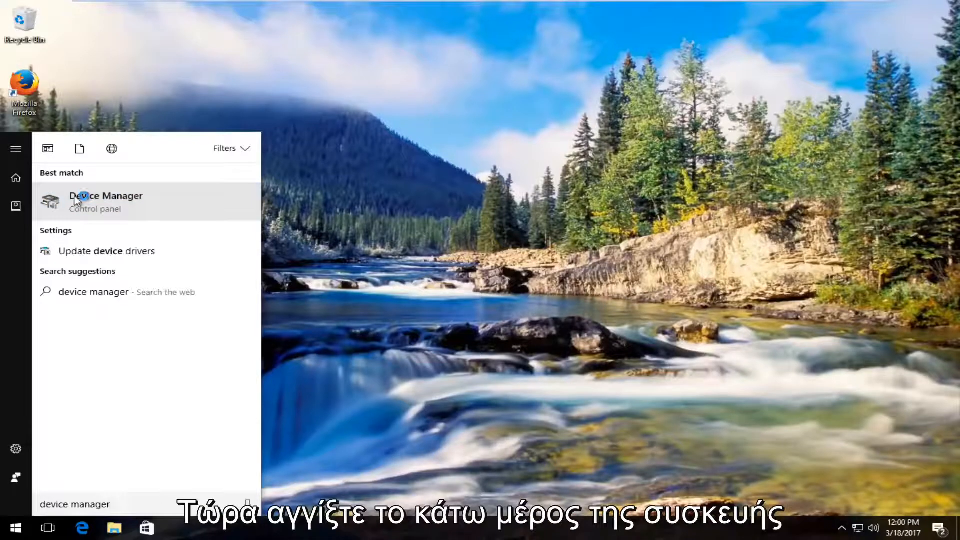
Launch Device Manager, expand Sound, video and game controllers and bring up High Definition Audio Device's actions
left_click(106, 202)
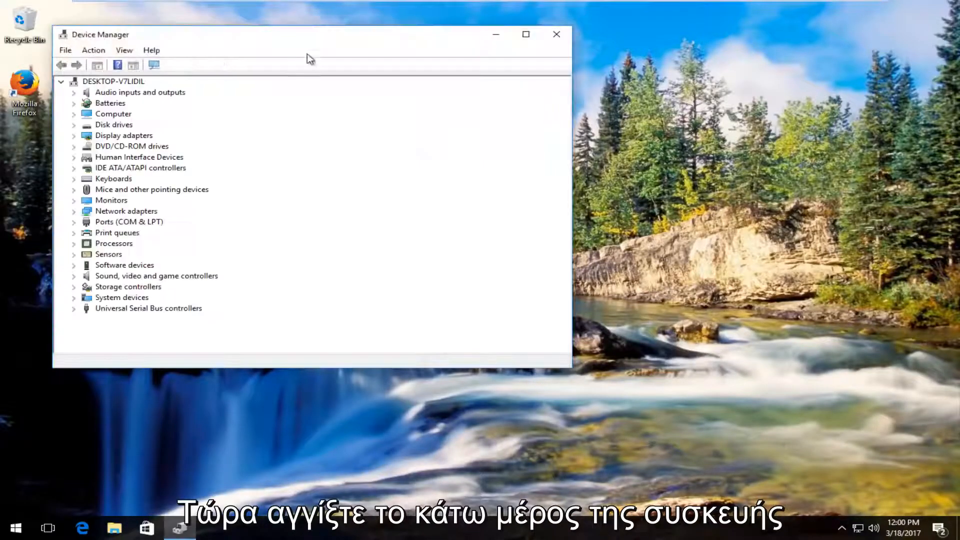
left_click_drag(309, 35, 496, 49)
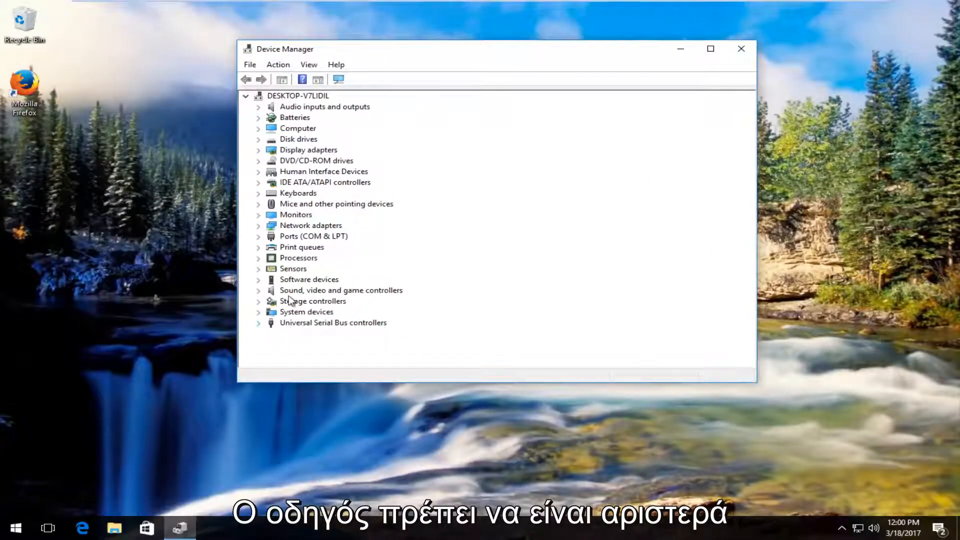
mouse_move(388, 296)
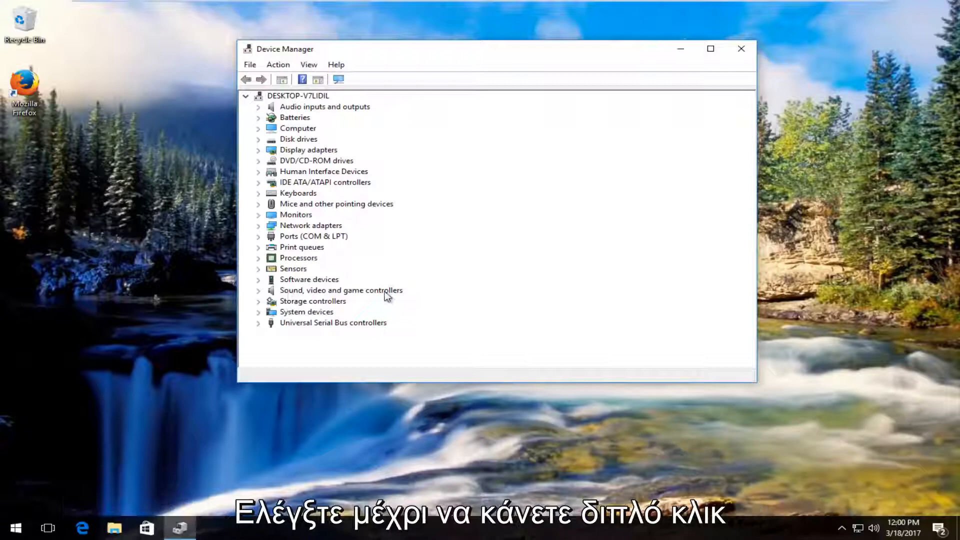
mouse_move(298, 298)
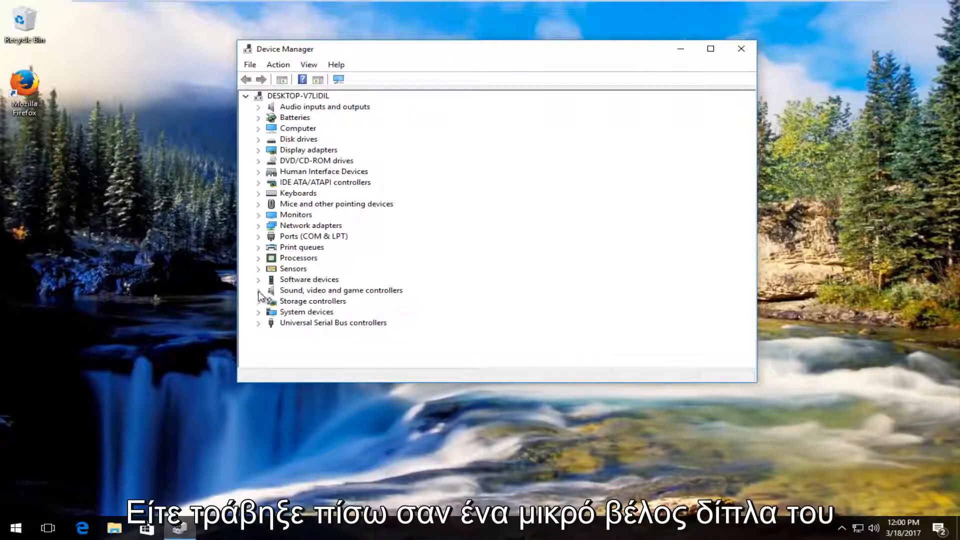
left_click(258, 290)
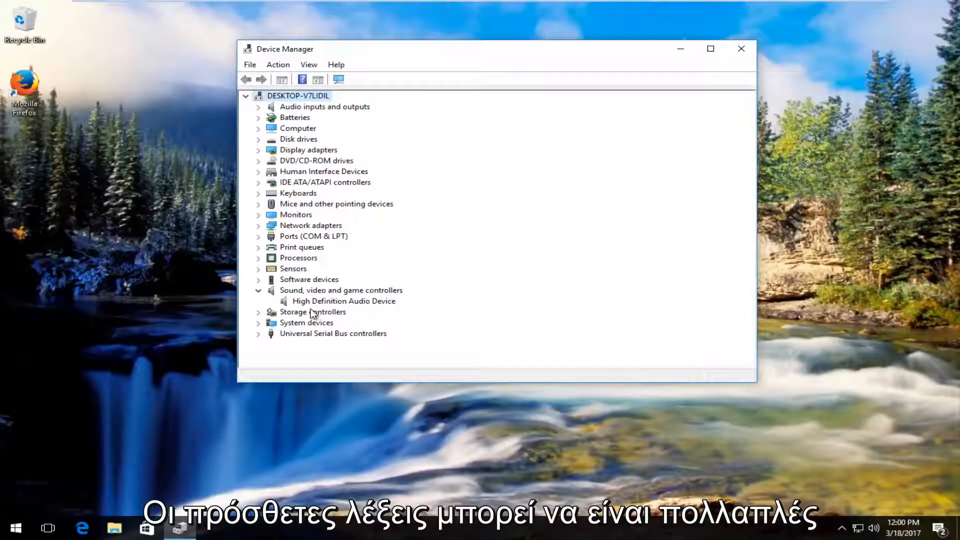
mouse_move(292, 299)
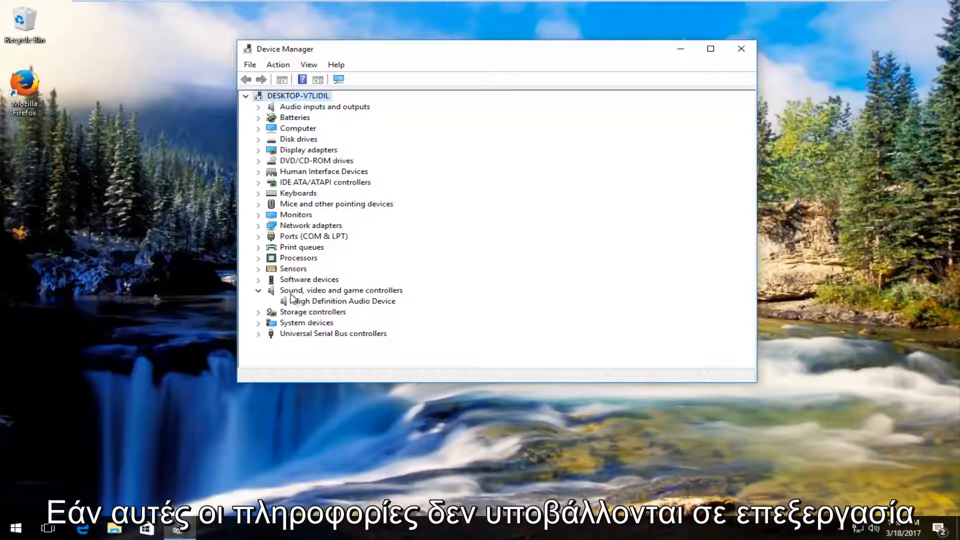
left_click(344, 301)
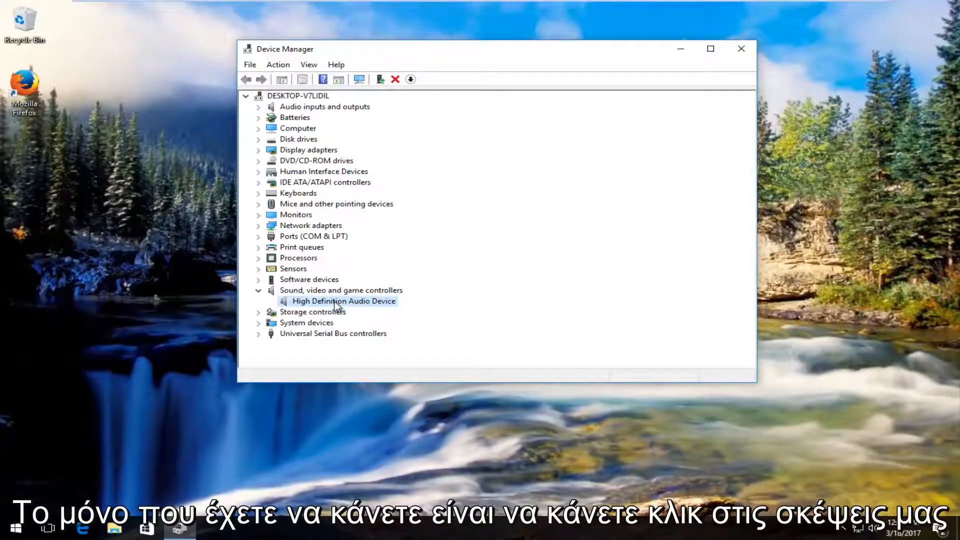
right_click(338, 301)
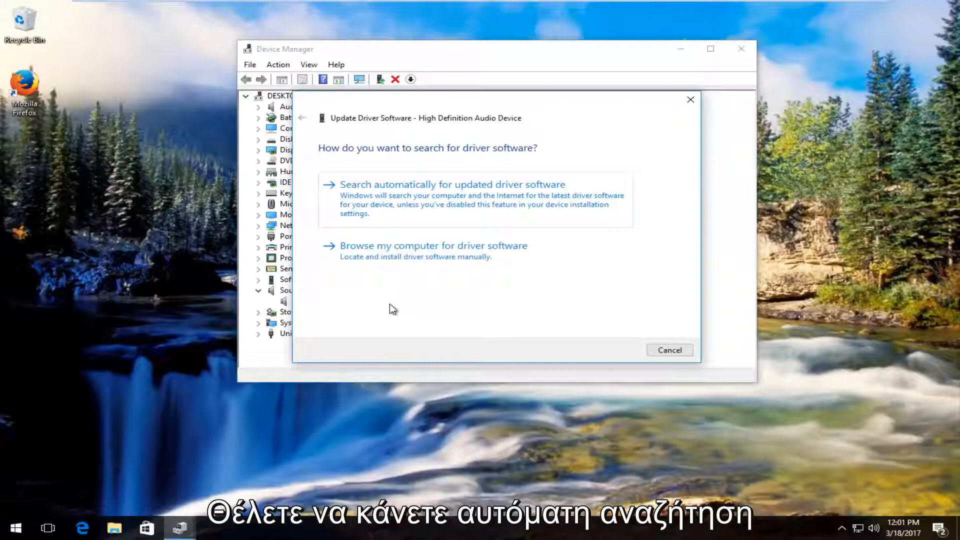
Have Windows search automatically for updated High Definition Audio Device driver software
left_click(452, 185)
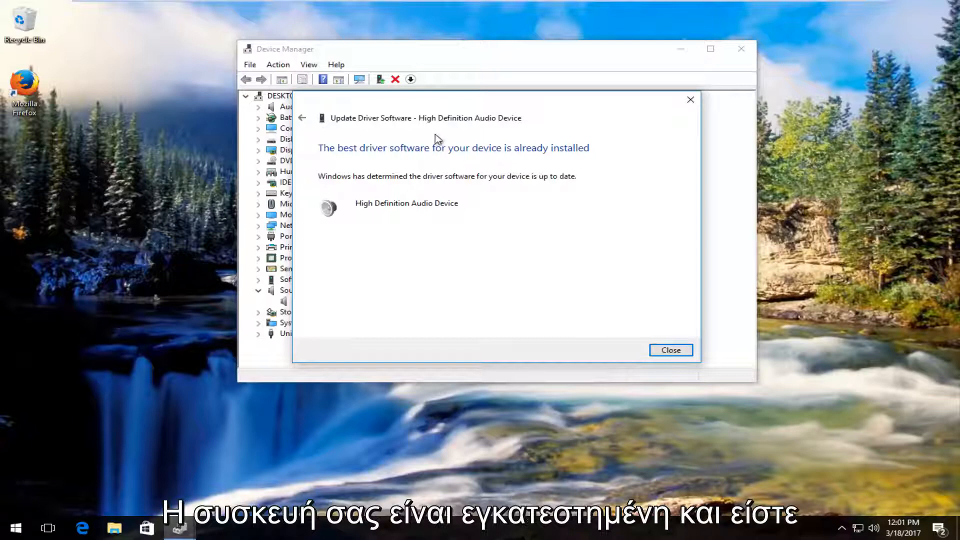
Dismiss the 'best driver already installed' result of the update wizard
left_click(670, 350)
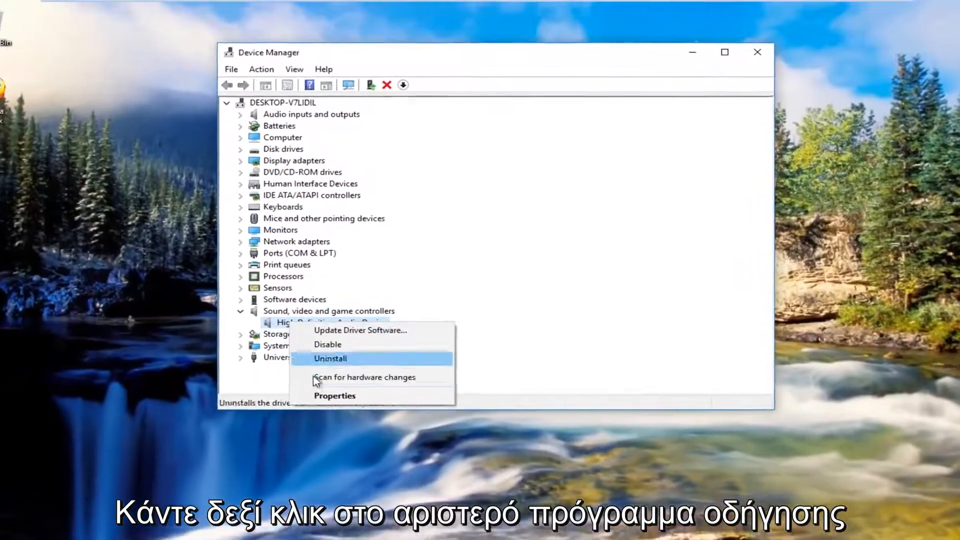
left_click(360, 330)
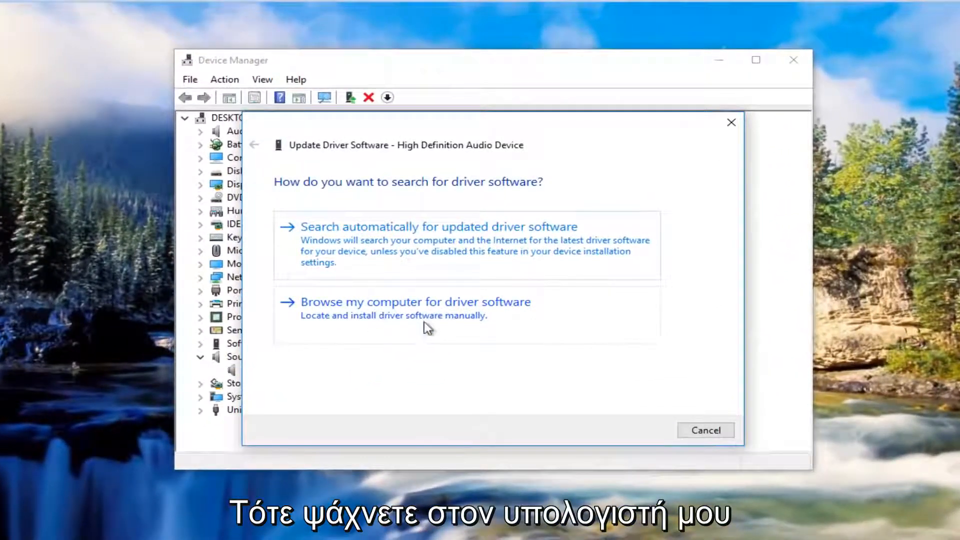
mouse_move(662, 181)
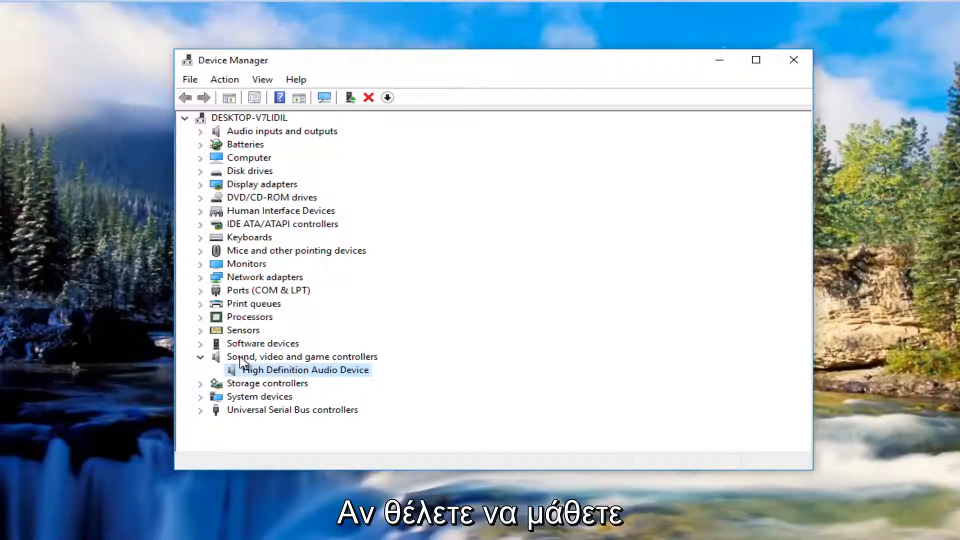
mouse_move(256, 368)
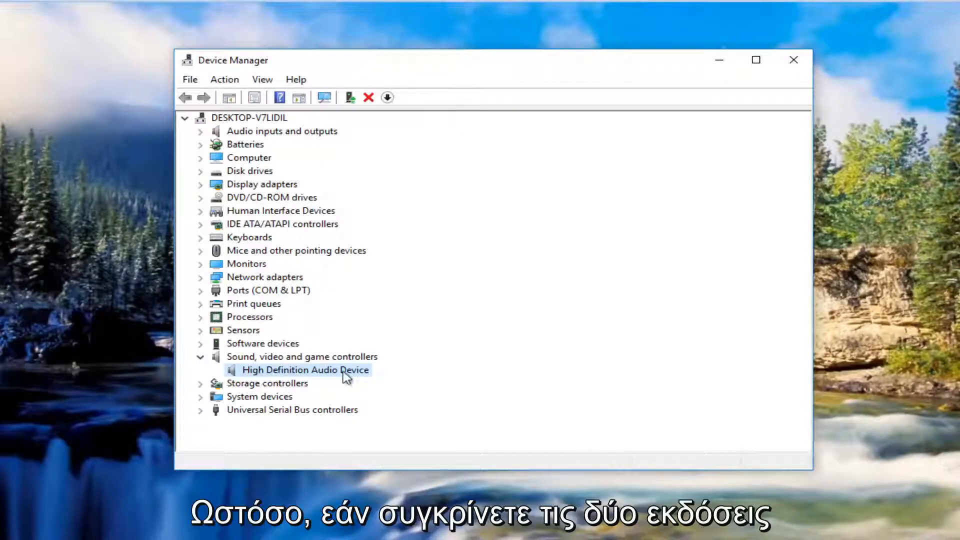
Open the Properties dialog of the High Definition Audio Device from its context menu
right_click(306, 370)
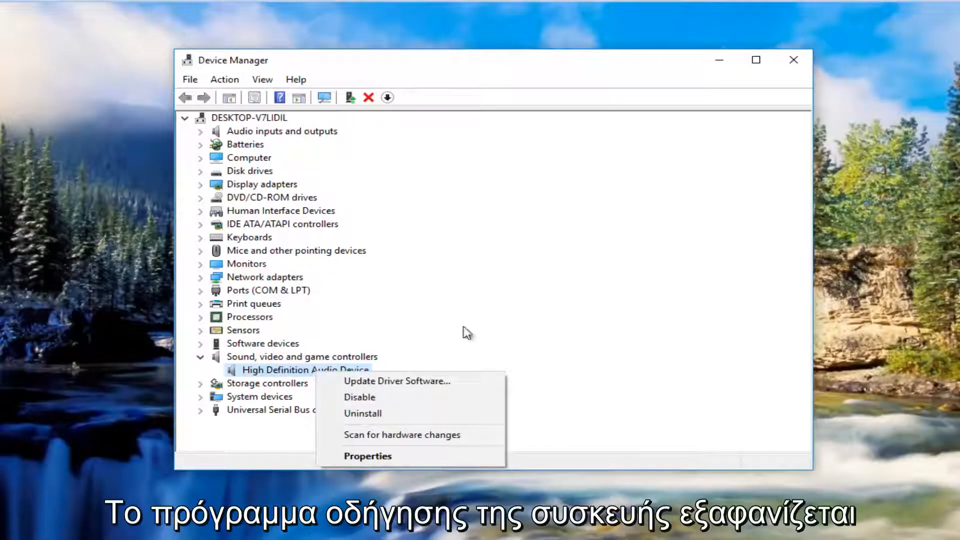
left_click(367, 456)
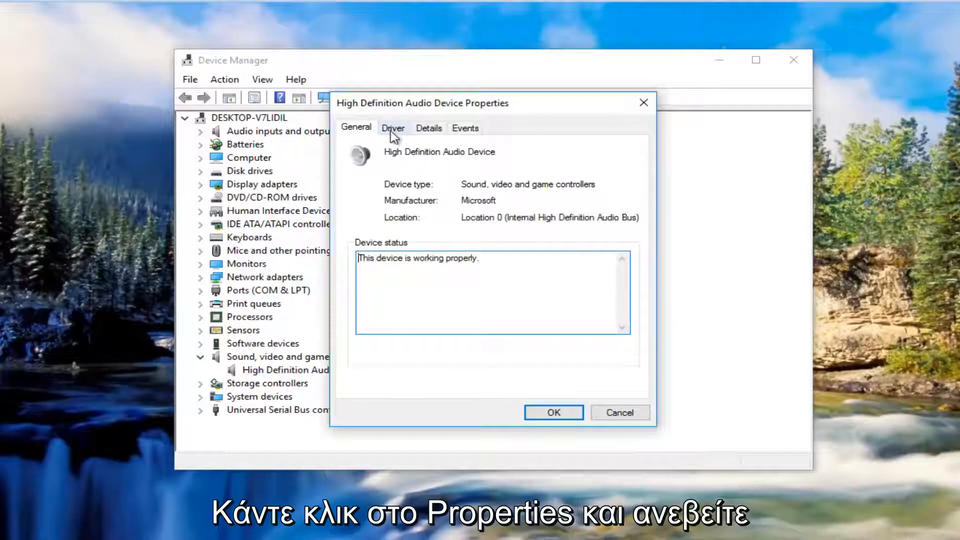
View the Driver details: Microsoft provider, dated 7/15/2016, version 10.0.14393.0
left_click(393, 128)
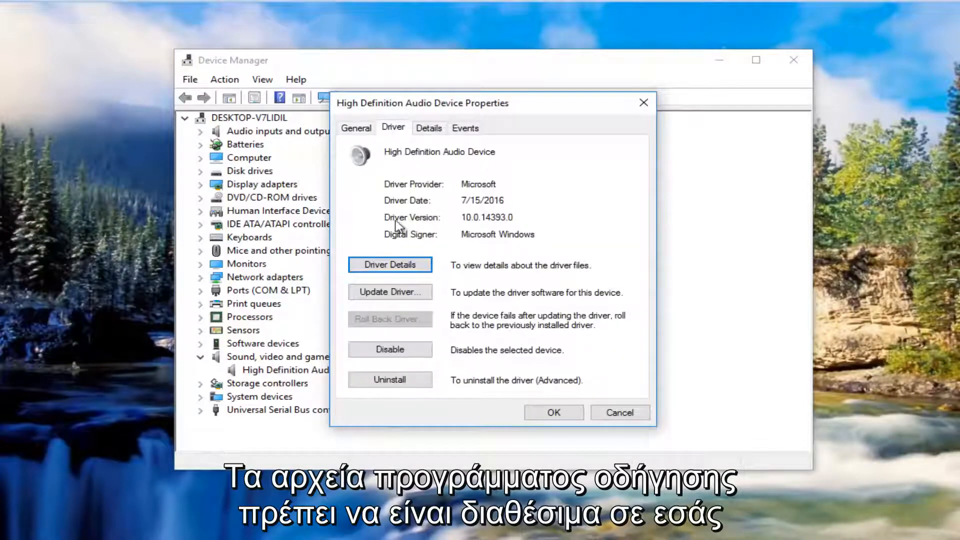
mouse_move(359, 233)
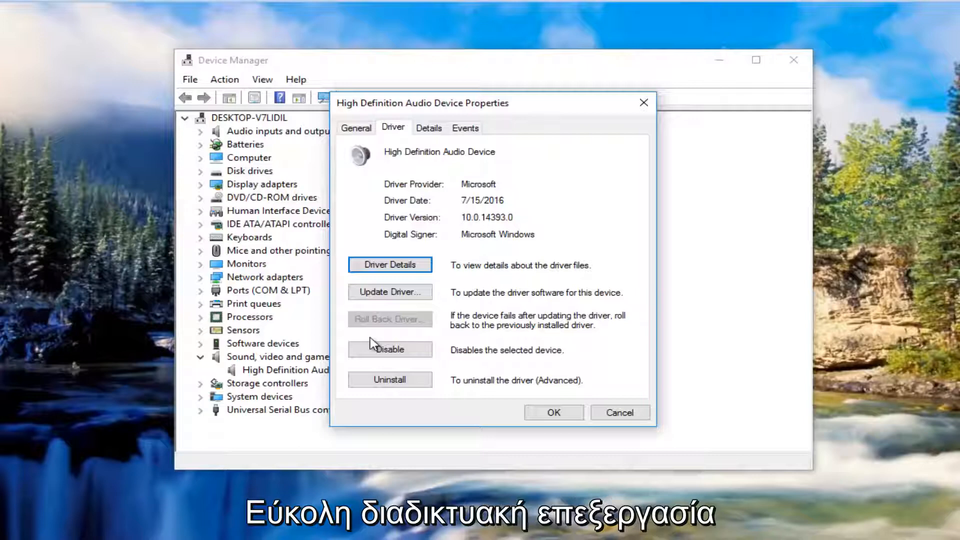
mouse_move(380, 337)
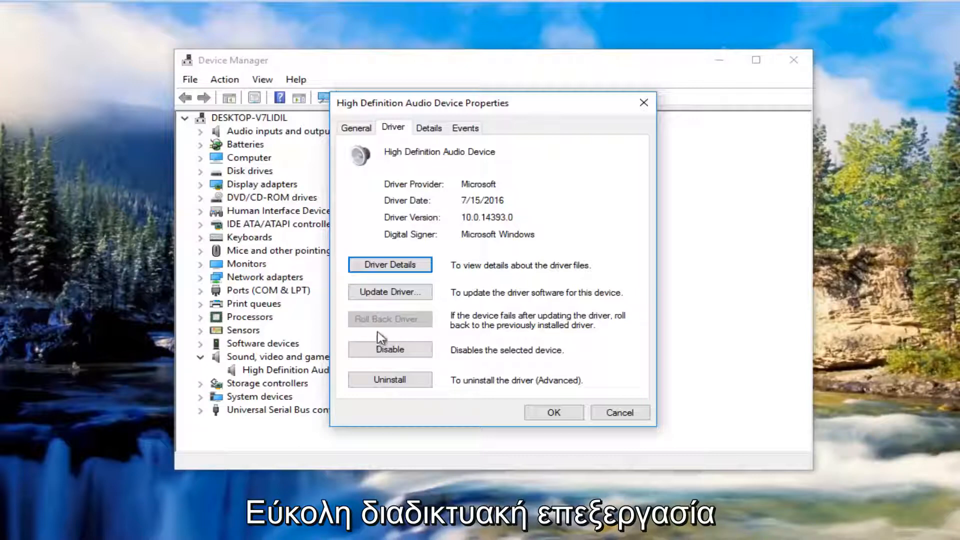
mouse_move(382, 322)
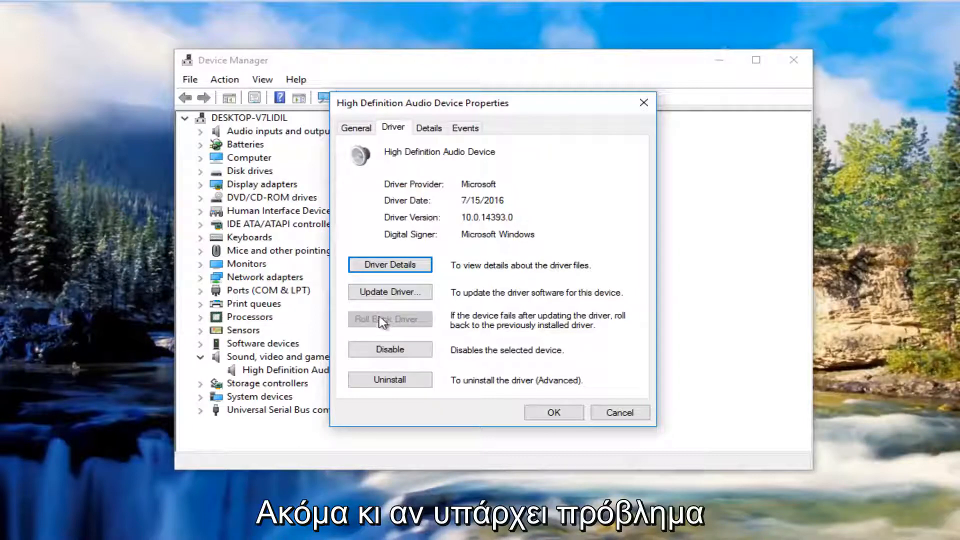
mouse_move(370, 205)
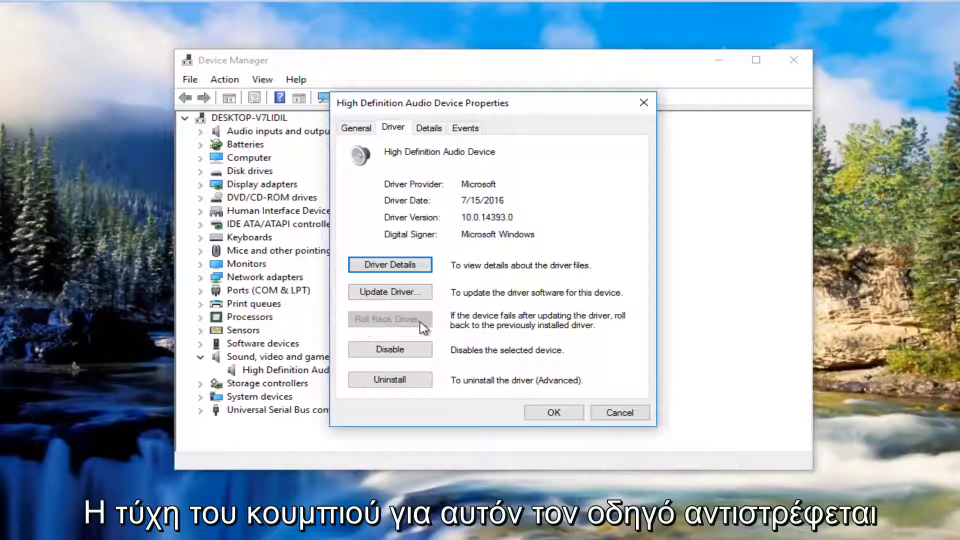
mouse_move(407, 317)
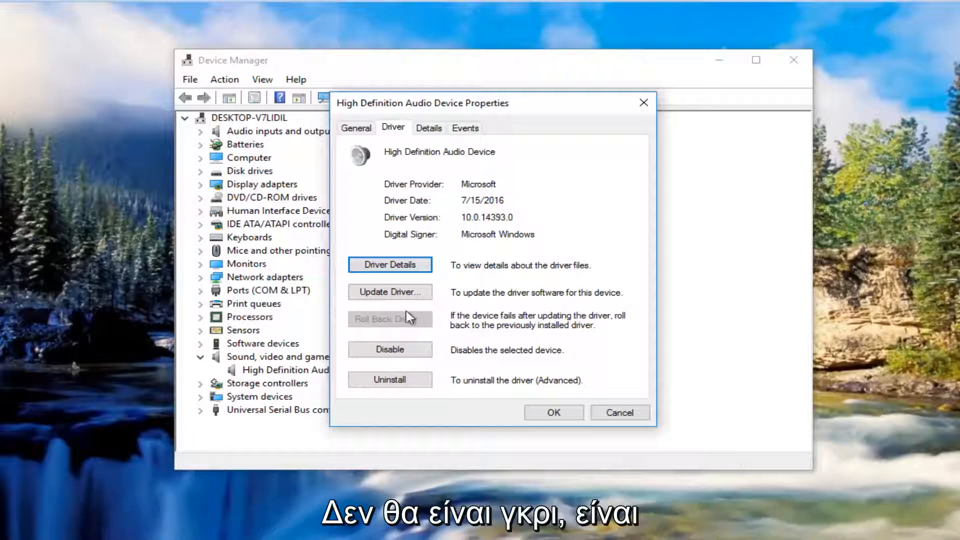
mouse_move(454, 333)
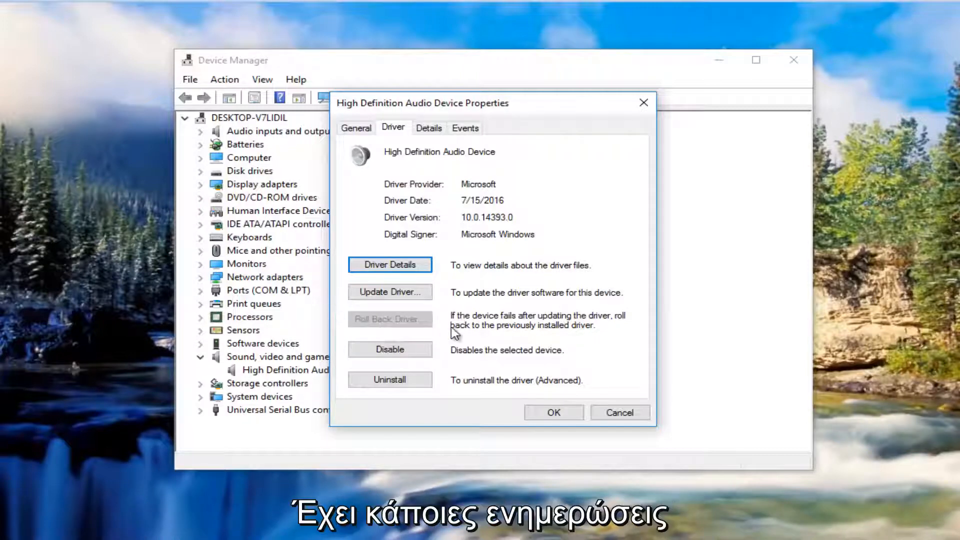
mouse_move(460, 332)
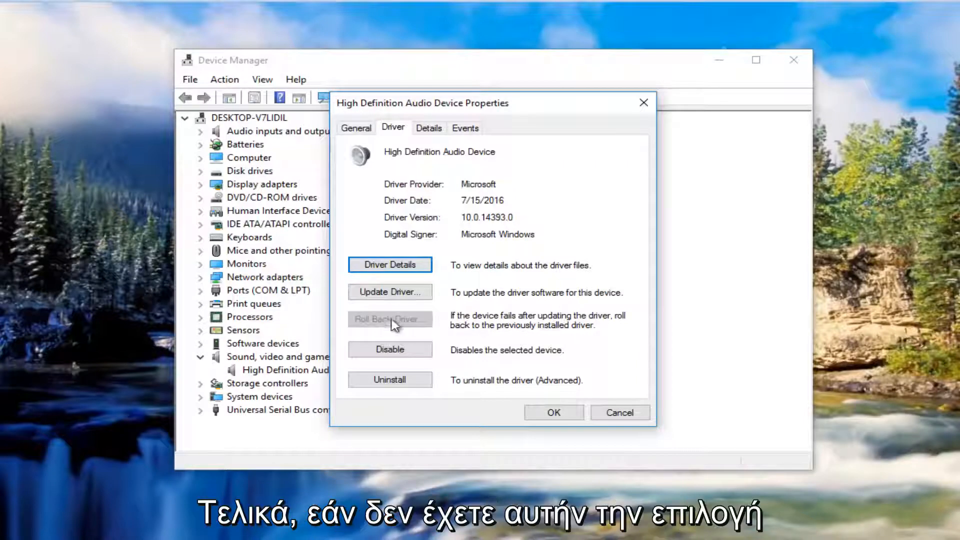
mouse_move(414, 320)
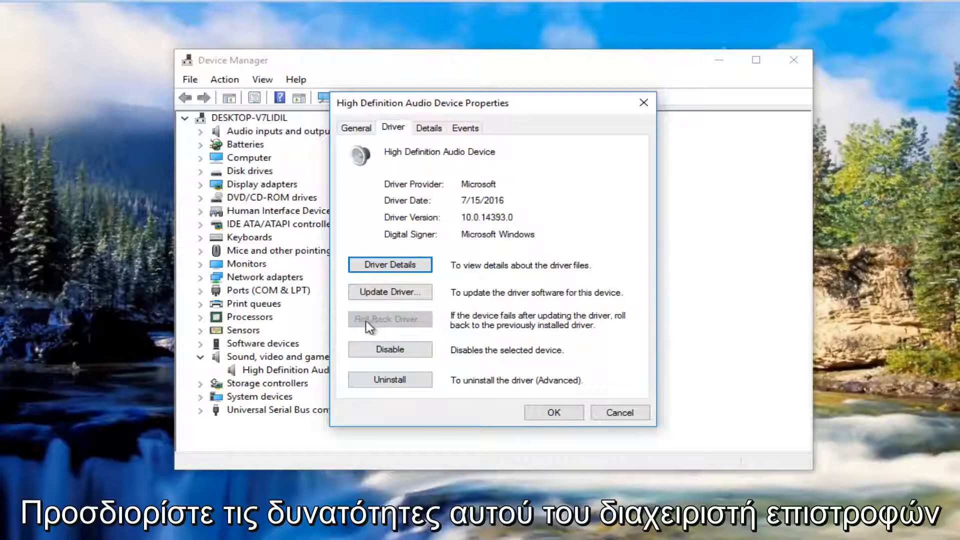
mouse_move(413, 331)
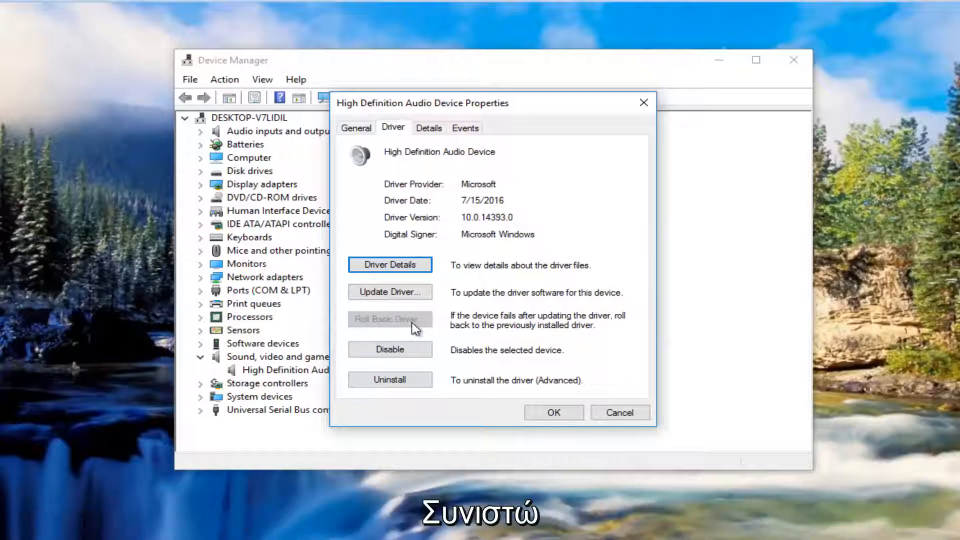
mouse_move(375, 326)
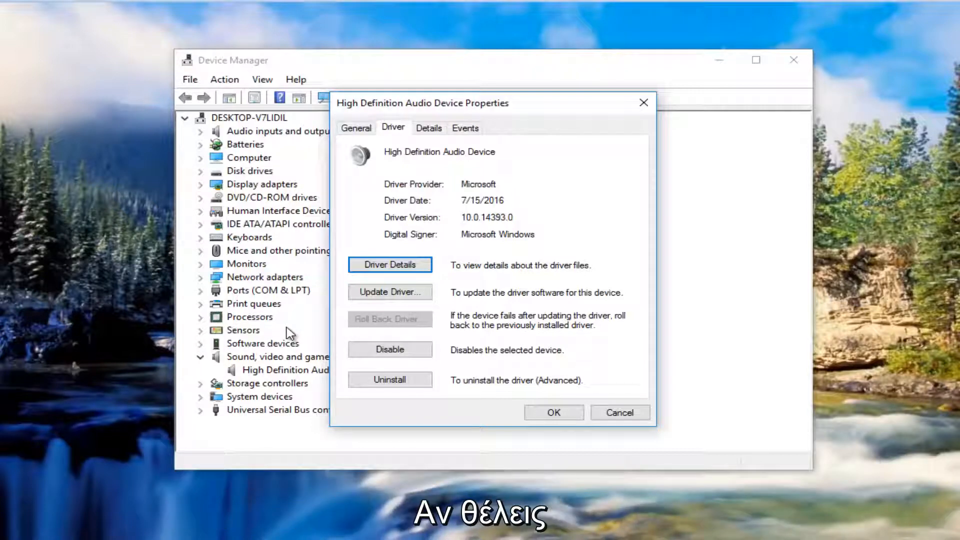
mouse_move(493, 304)
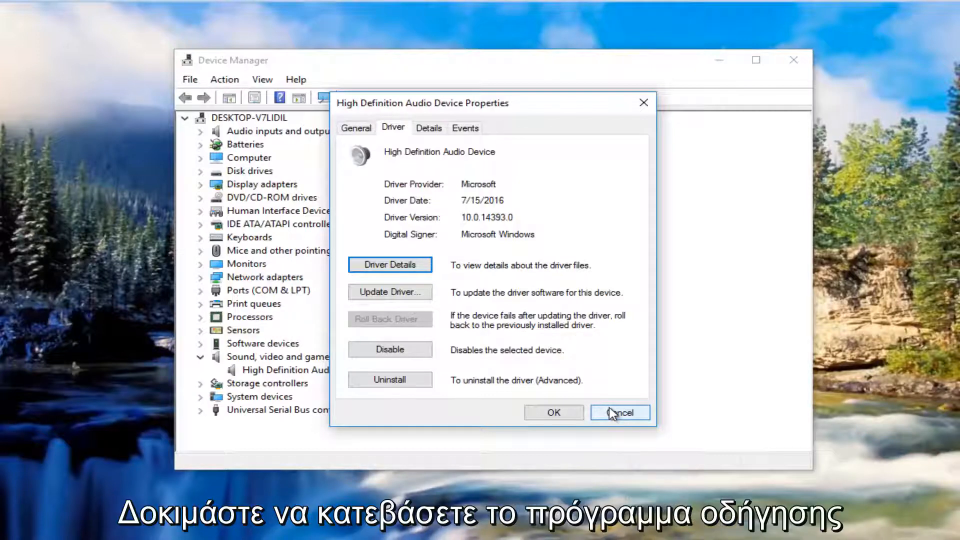
mouse_move(615, 403)
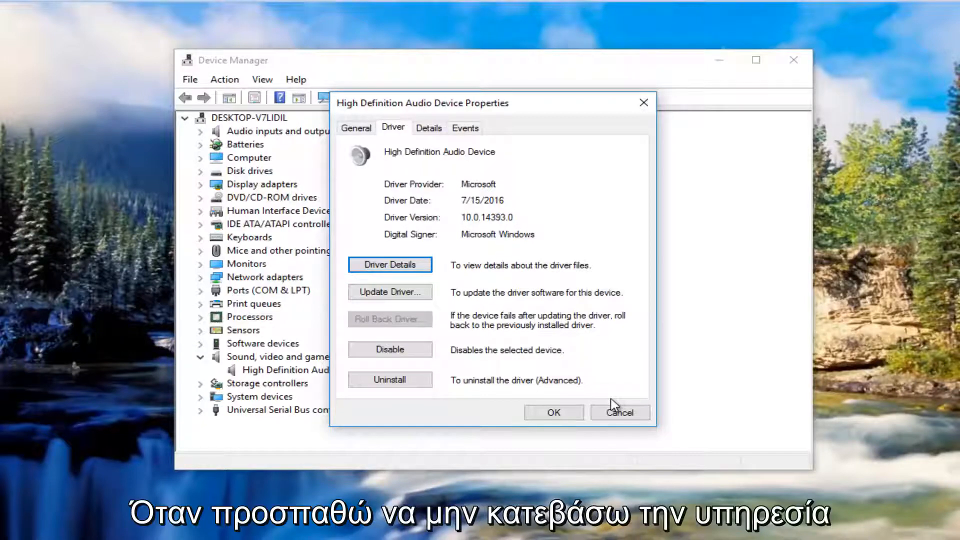
mouse_move(592, 358)
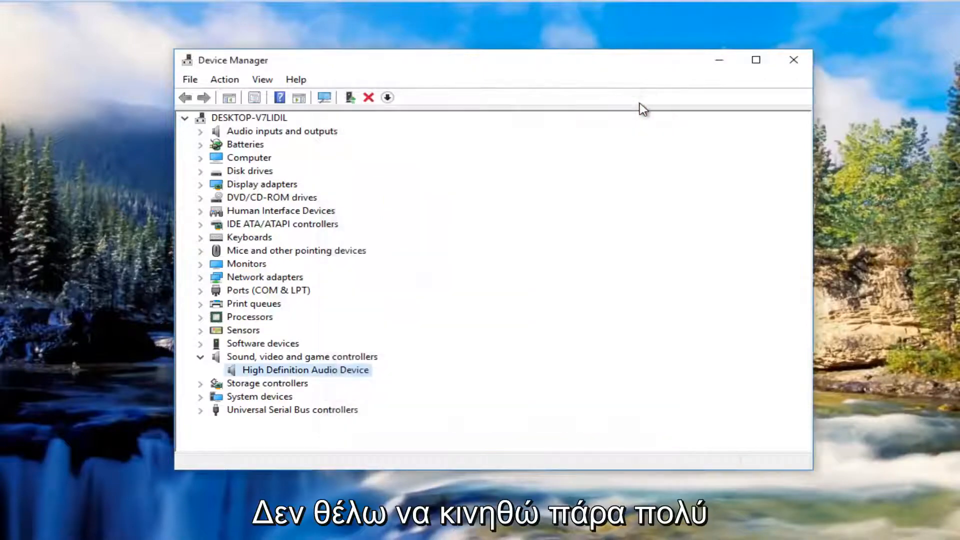
mouse_move(653, 71)
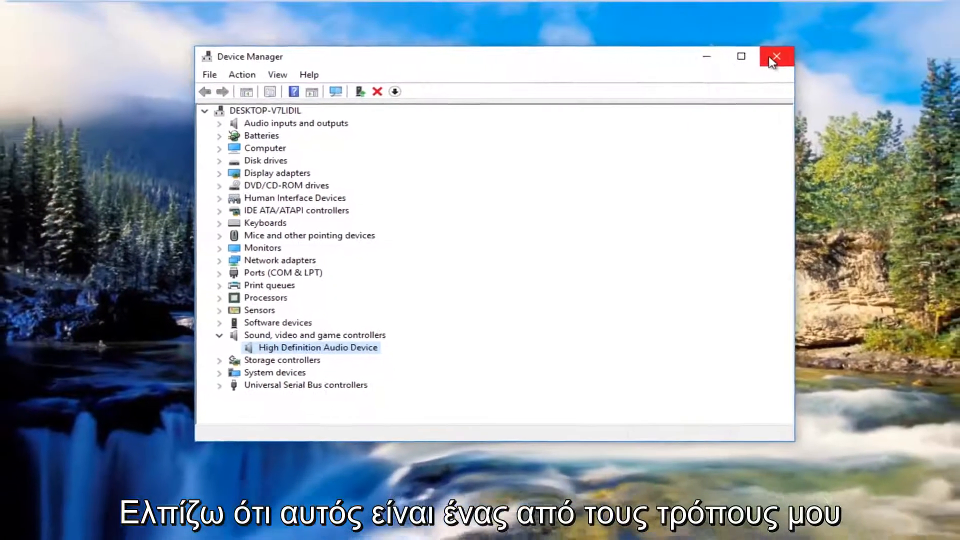
Close the Device Manager window, returning to the Windows 10 desktop
left_click(775, 56)
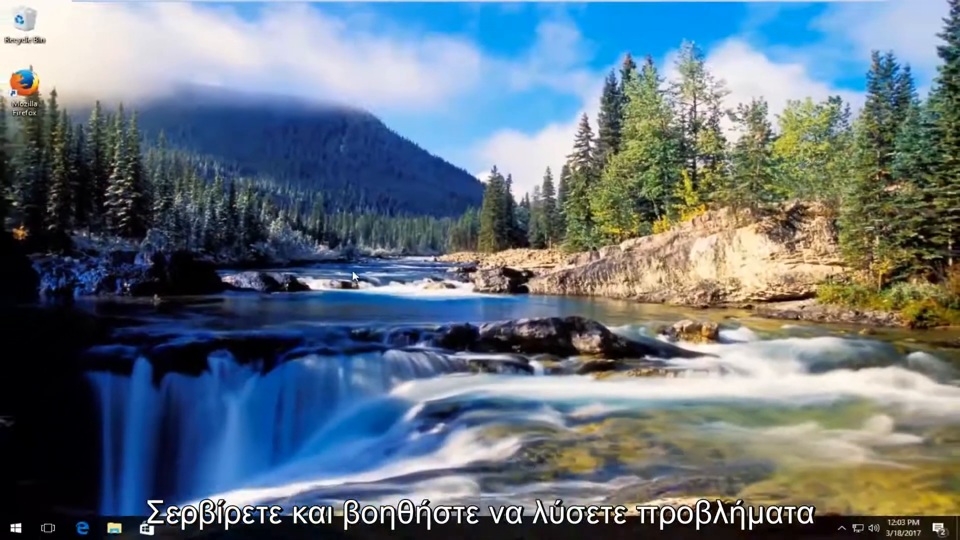